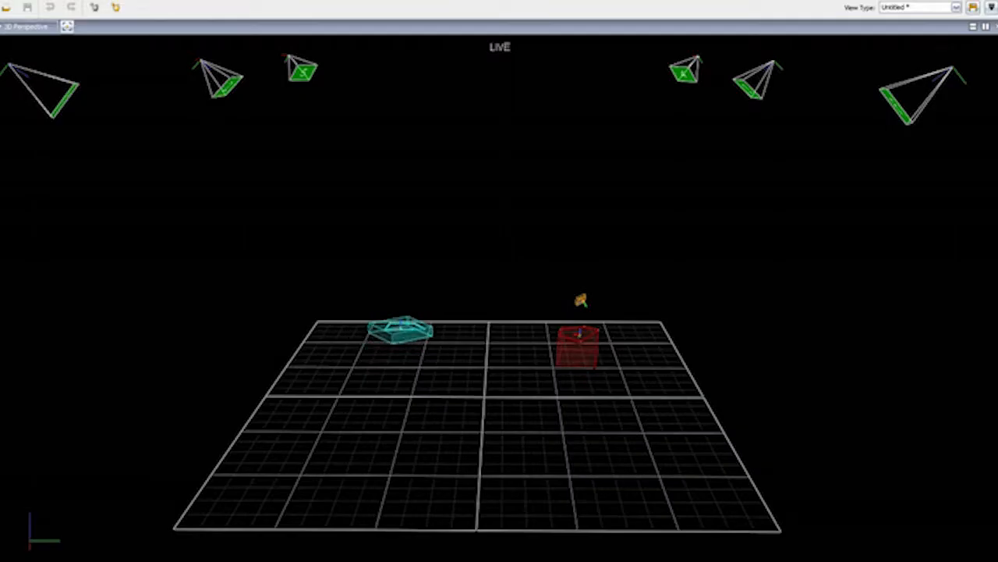
# - Rotate the live 3D perspective view to follow the cyan vehicle lifting off the grid
pyautogui.moveTo(402, 327); pyautogui.dragTo(445, 300)
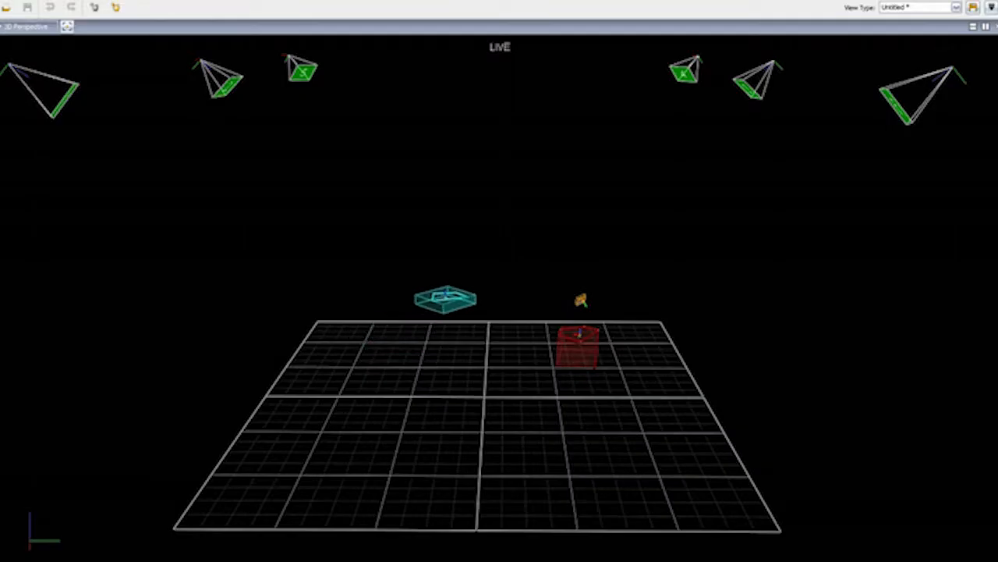